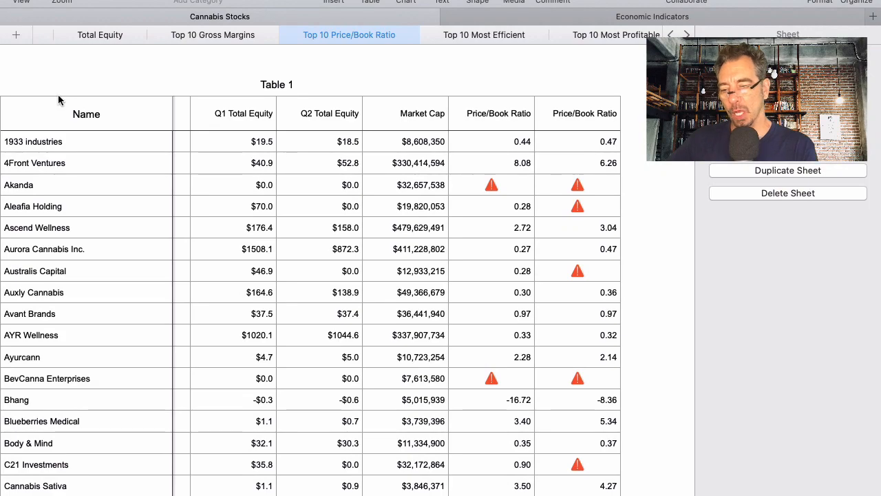
pyautogui.moveTo(39, 341)
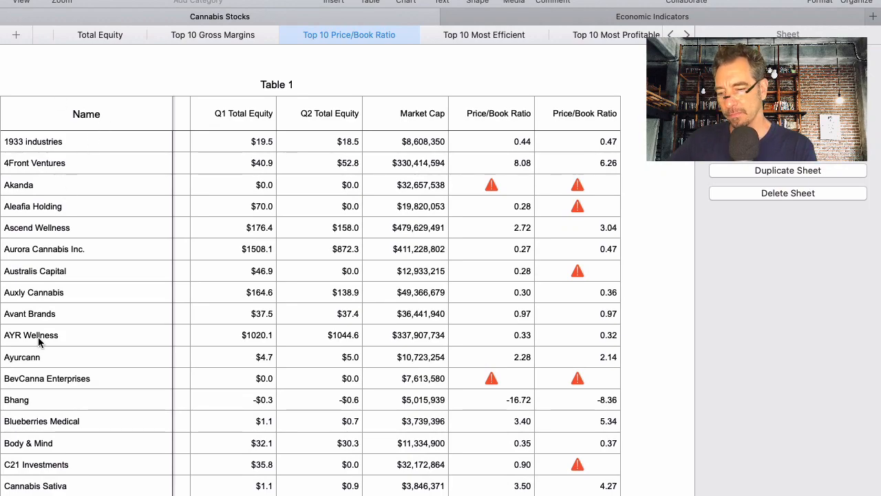
pyautogui.moveTo(37, 371)
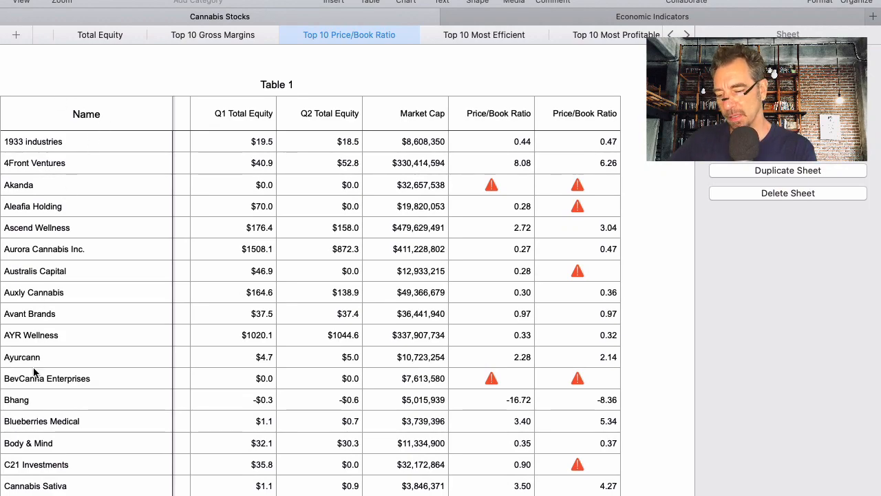
pyautogui.scroll(-3)
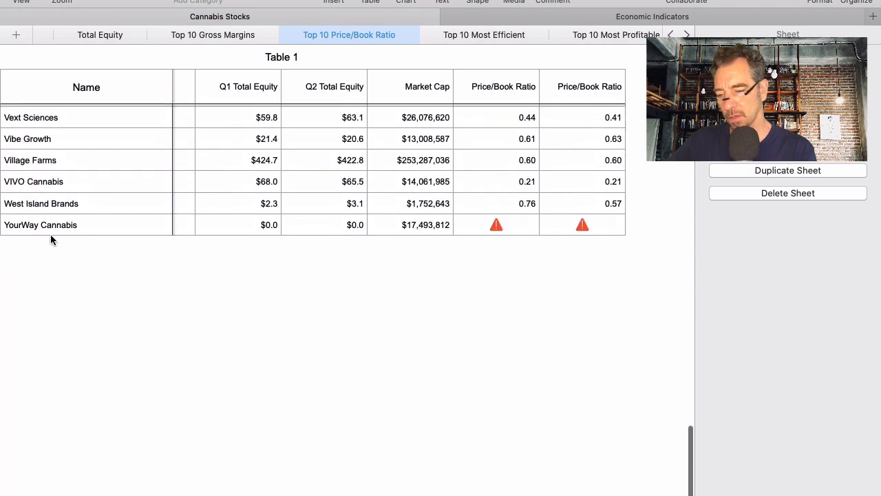
pyautogui.click(66, 224)
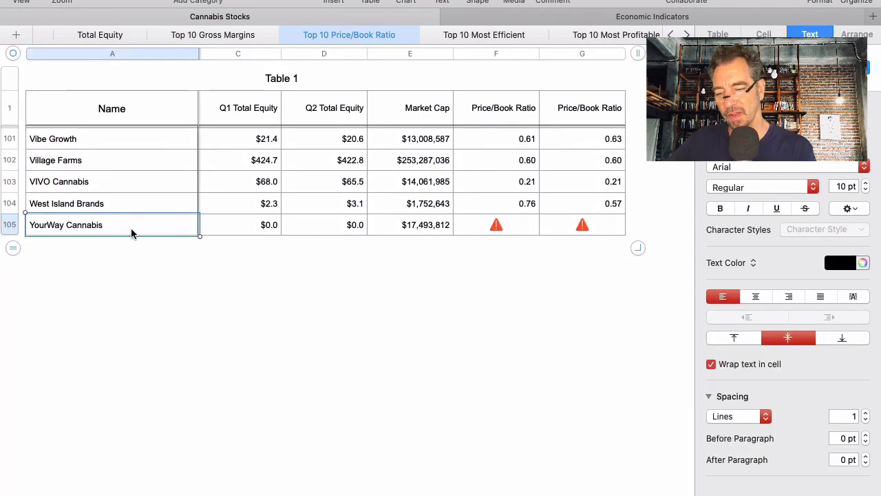
pyautogui.scroll(3)
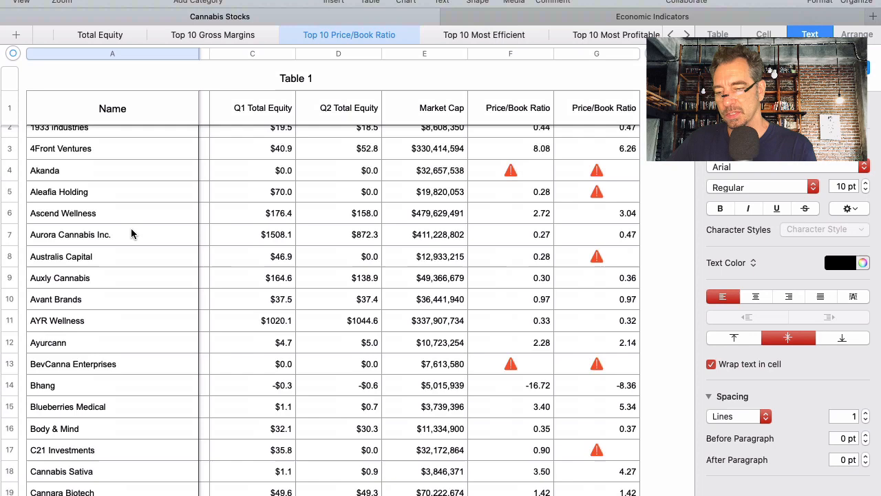
pyautogui.scroll(3)
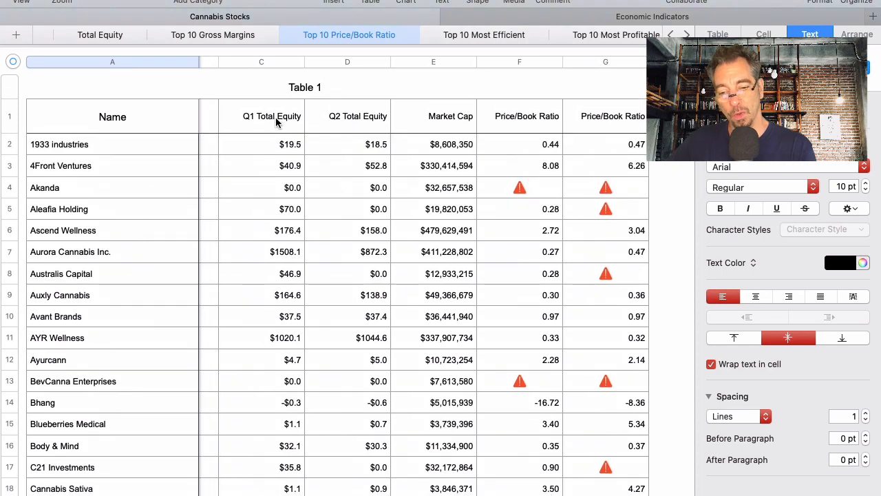
pyautogui.moveTo(280, 149)
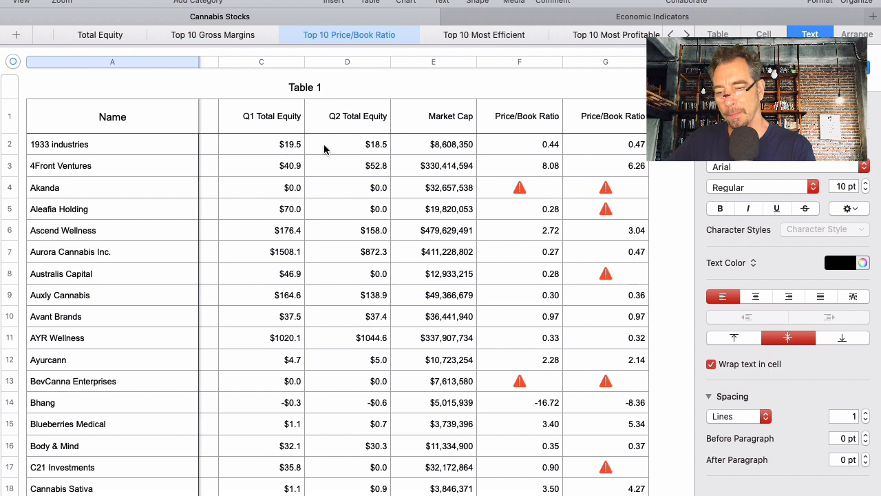
pyautogui.moveTo(288, 149)
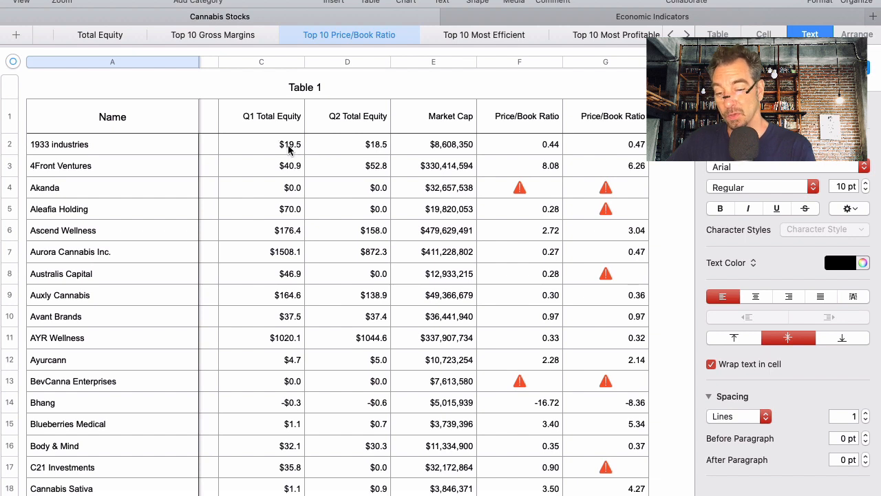
pyautogui.moveTo(367, 144)
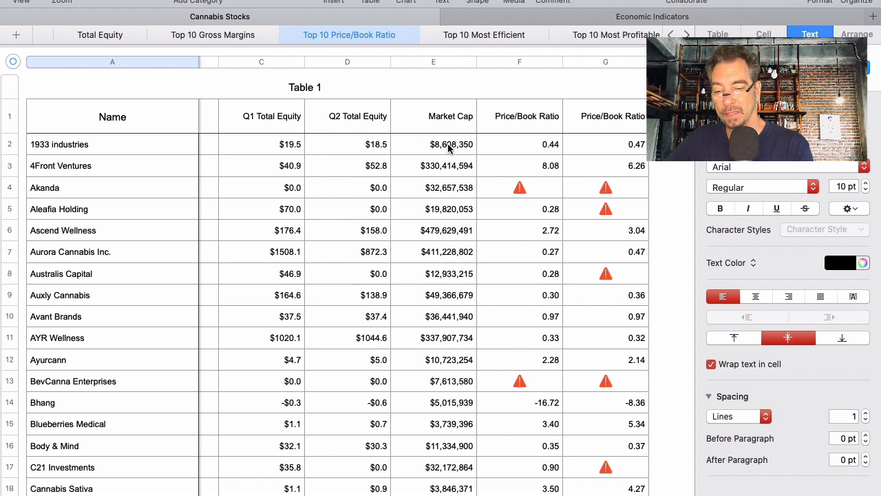
pyautogui.moveTo(529, 152)
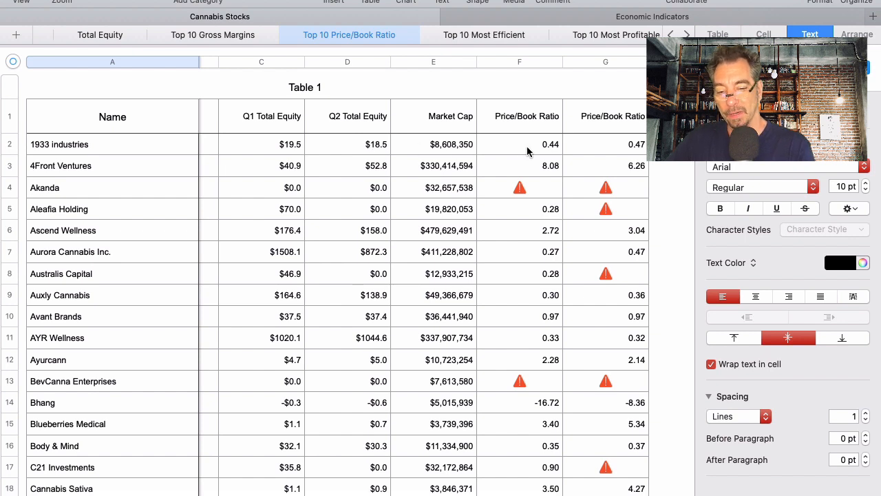
pyautogui.moveTo(574, 141)
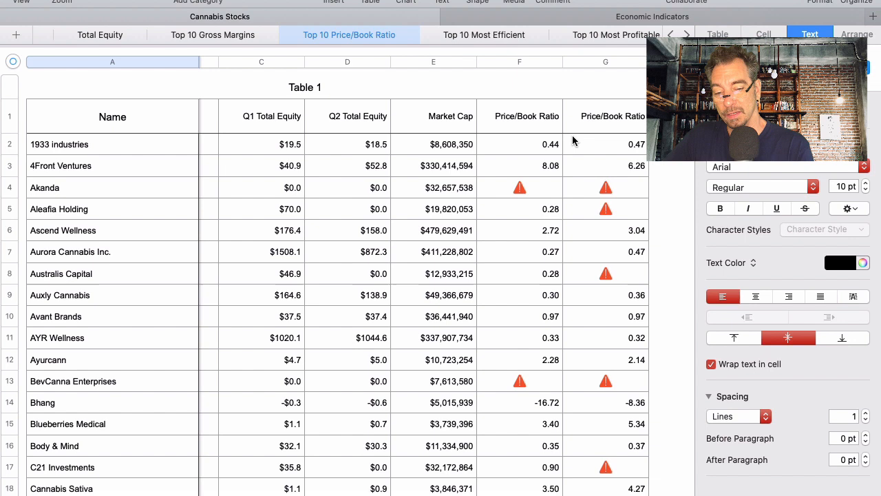
pyautogui.moveTo(609, 144)
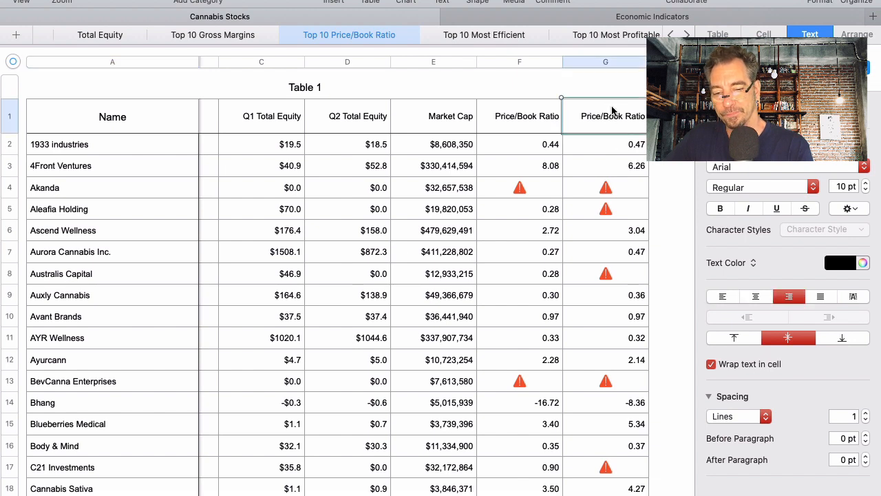
pyautogui.click(640, 62)
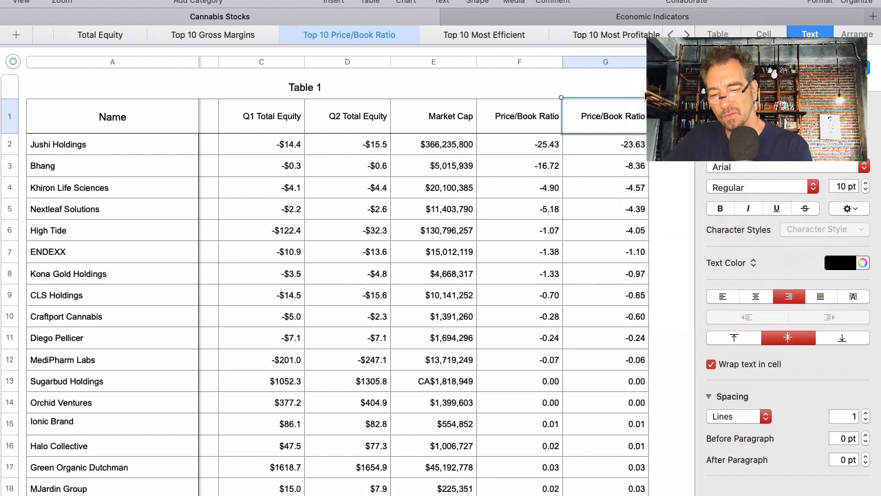
pyautogui.moveTo(615, 143)
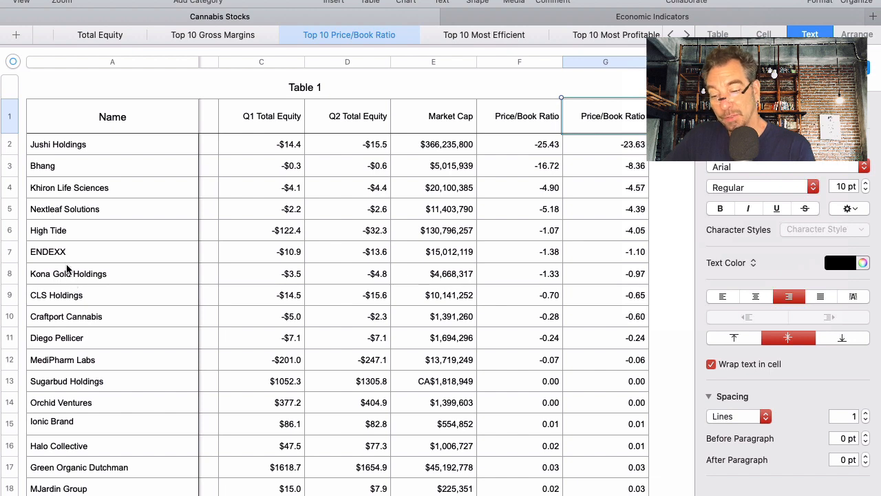
pyautogui.moveTo(113, 273)
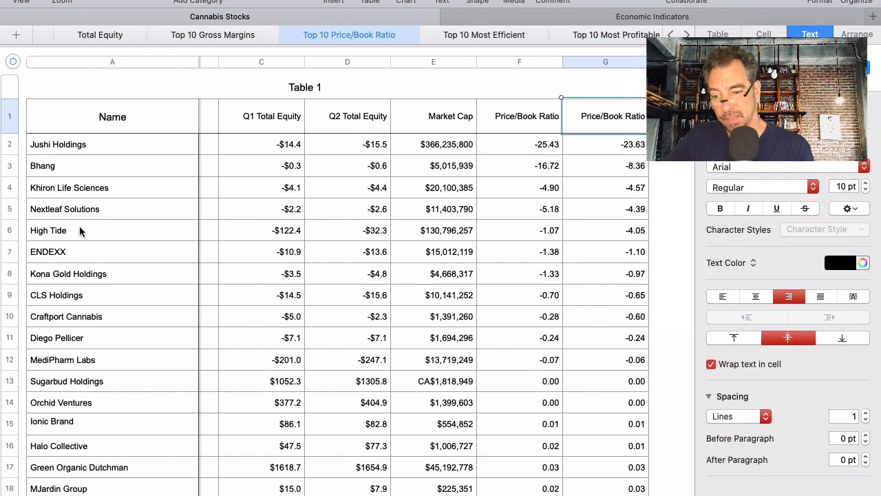
pyautogui.moveTo(68, 167)
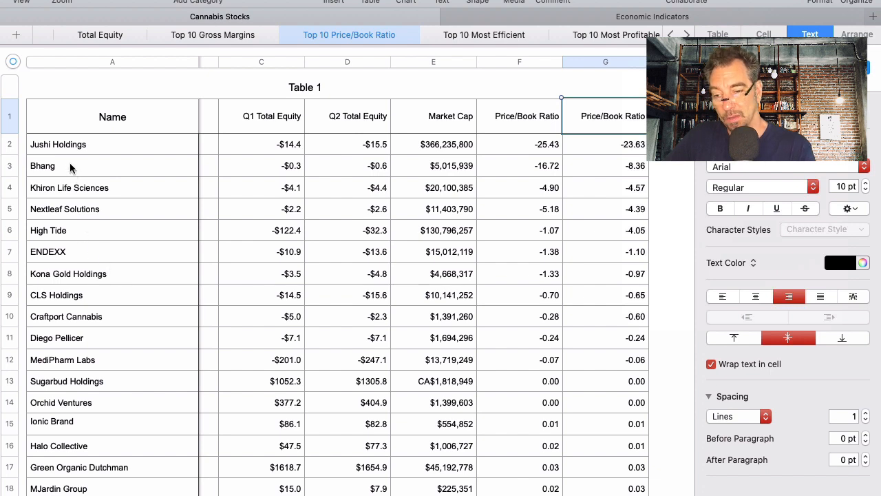
pyautogui.moveTo(68, 239)
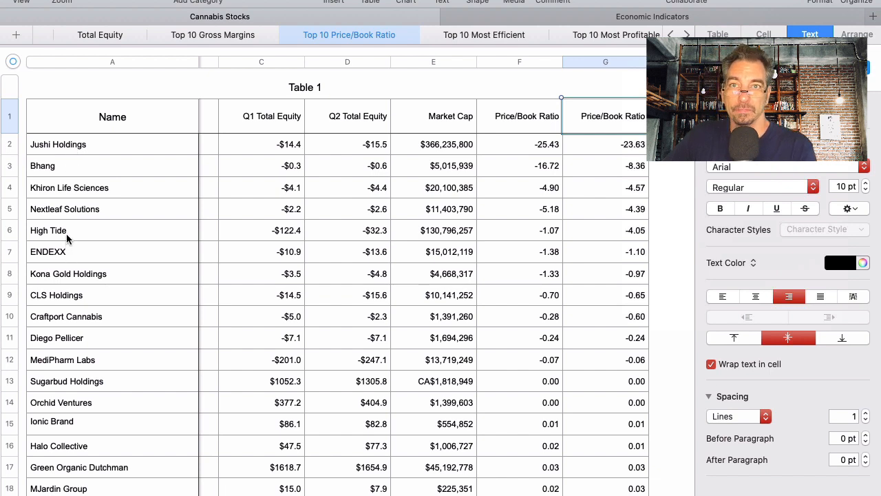
pyautogui.moveTo(162, 272)
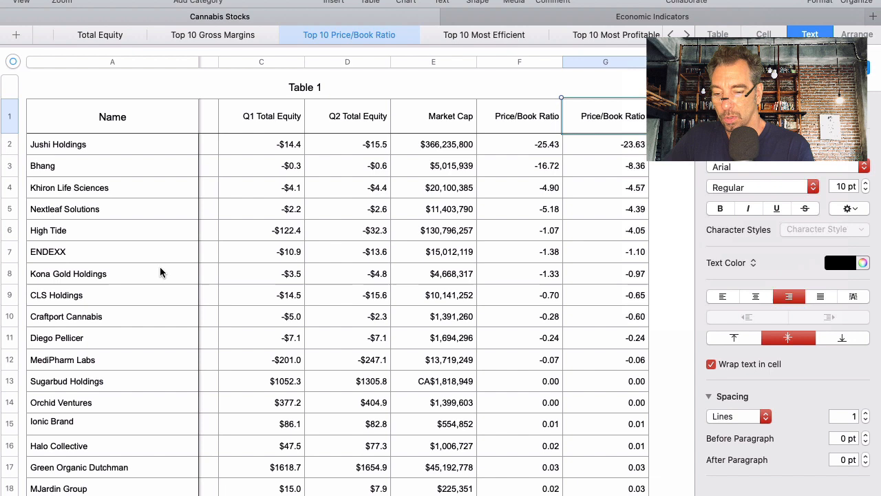
pyautogui.moveTo(414, 270)
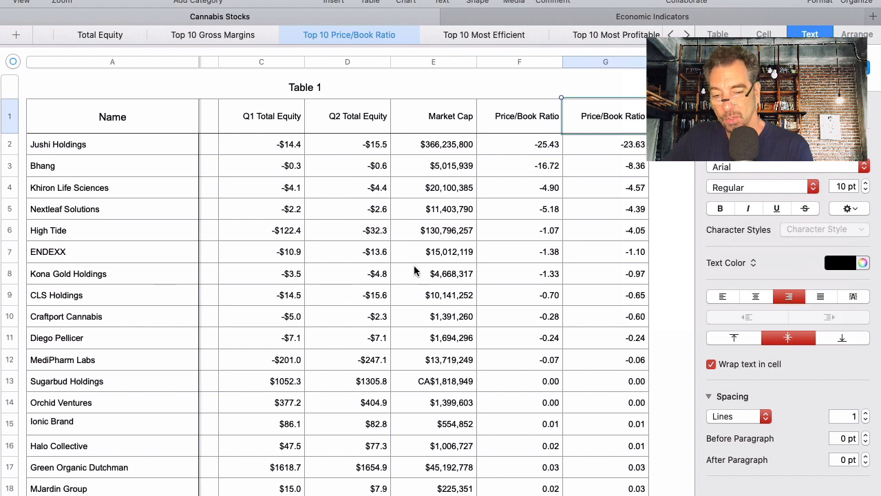
pyautogui.moveTo(610, 263)
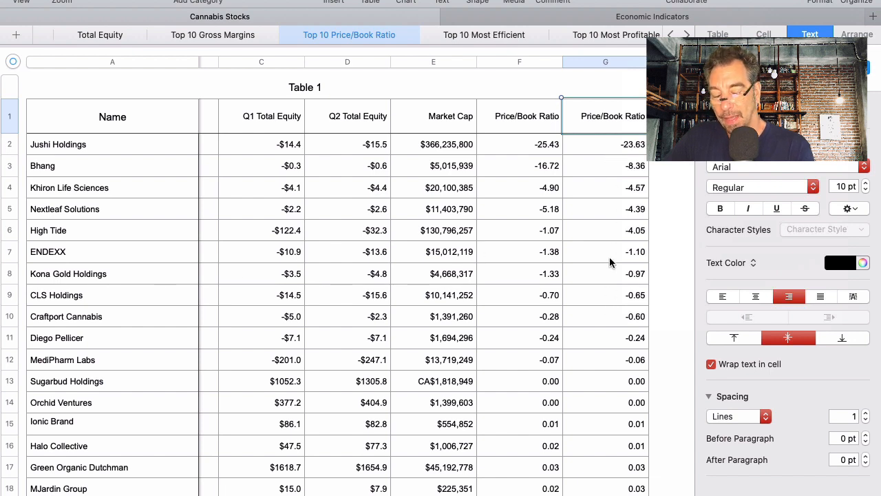
pyautogui.scroll(-3)
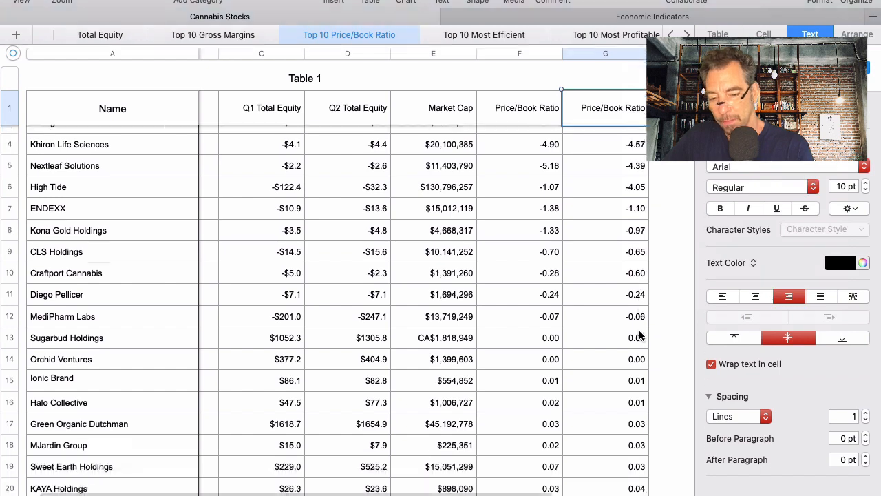
pyautogui.scroll(-3)
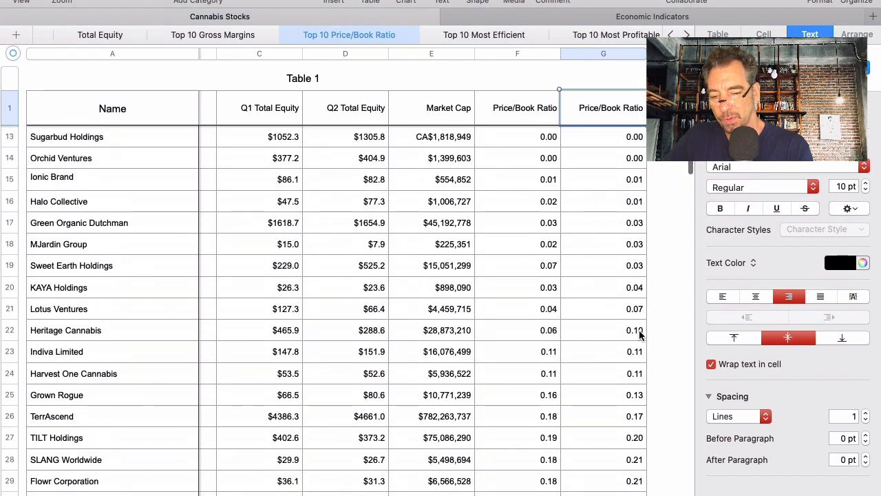
pyautogui.moveTo(634, 186)
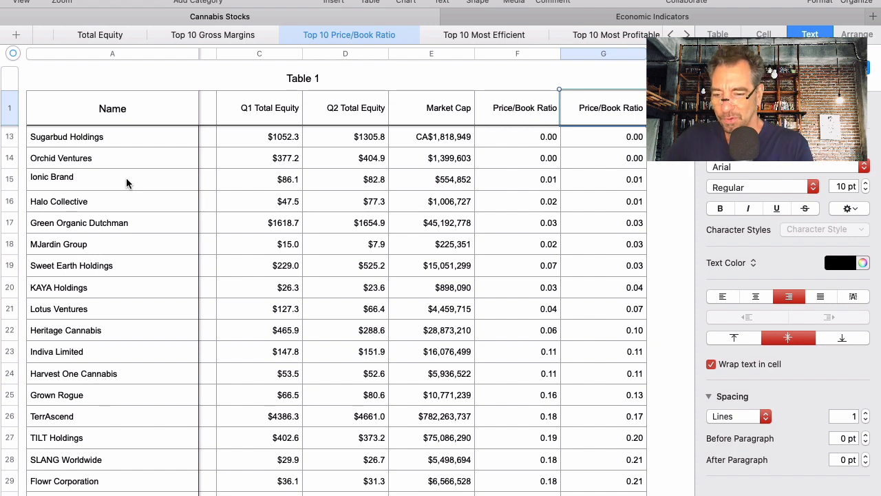
pyautogui.moveTo(126, 206)
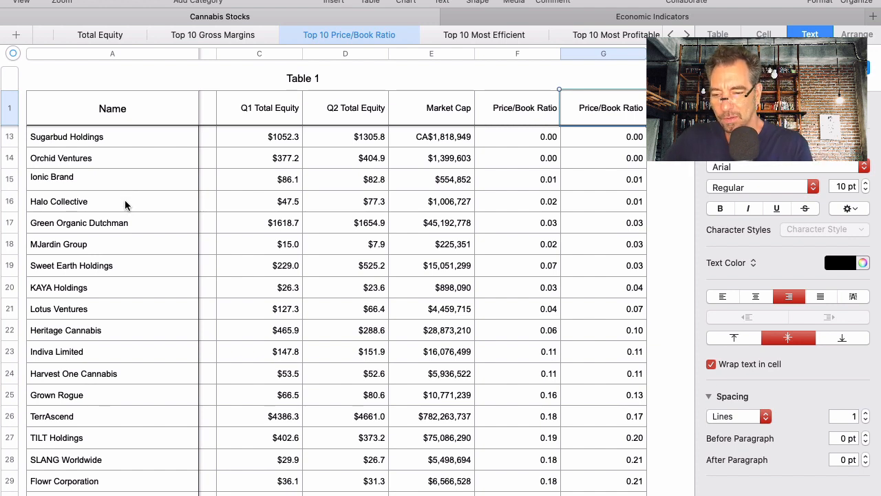
pyautogui.moveTo(628, 208)
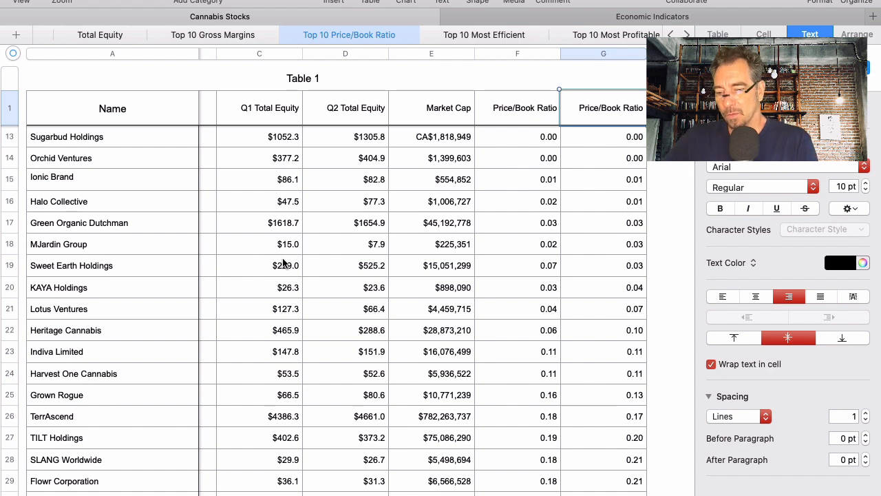
pyautogui.moveTo(100, 358)
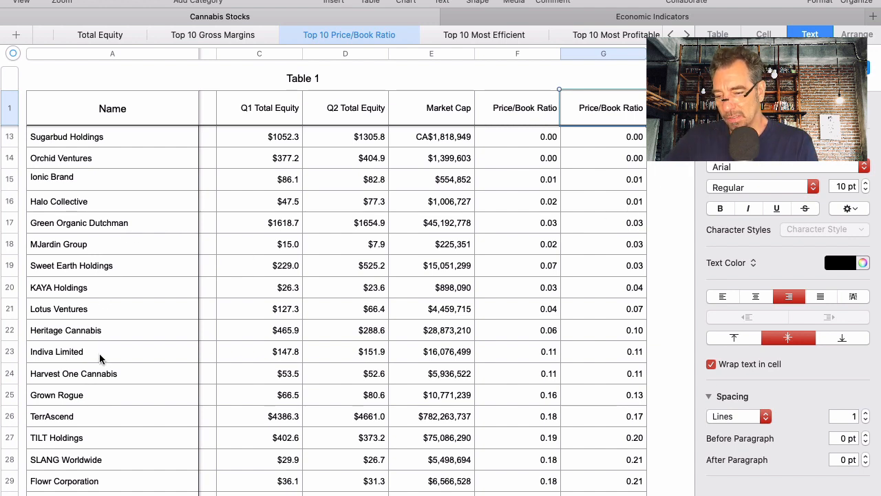
pyautogui.moveTo(103, 434)
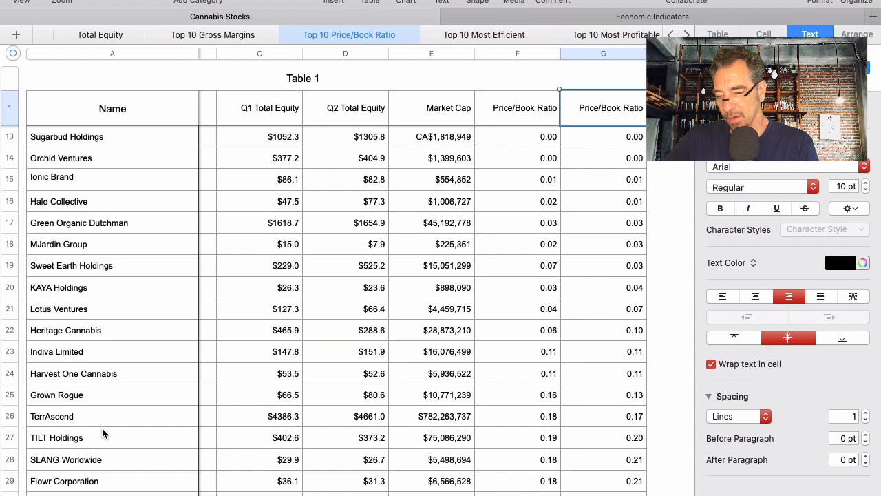
pyautogui.scroll(-3)
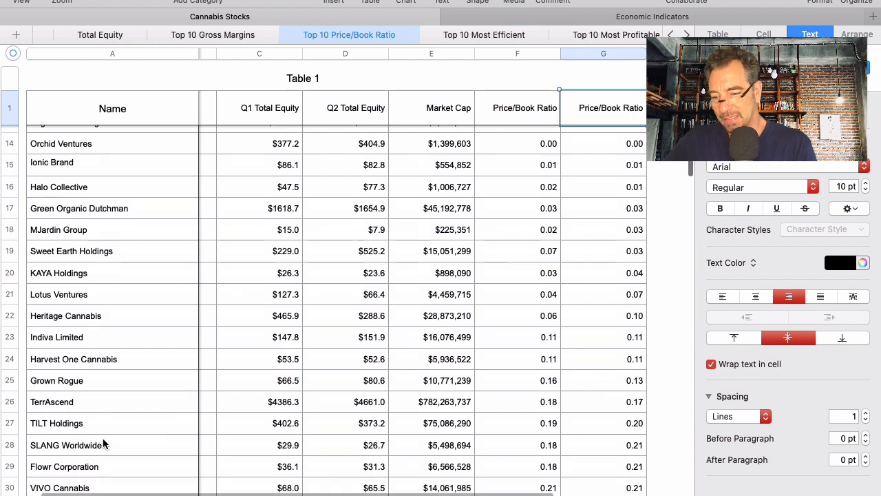
pyautogui.scroll(-3)
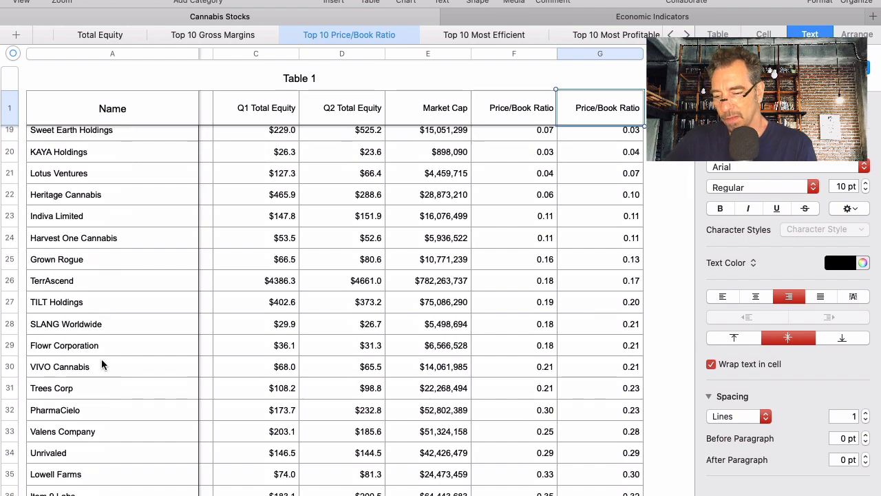
pyautogui.moveTo(98, 458)
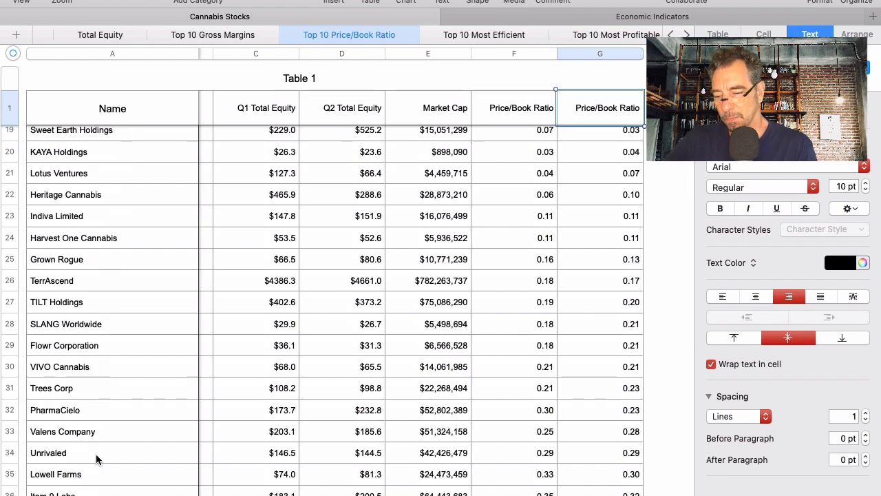
pyautogui.scroll(-3)
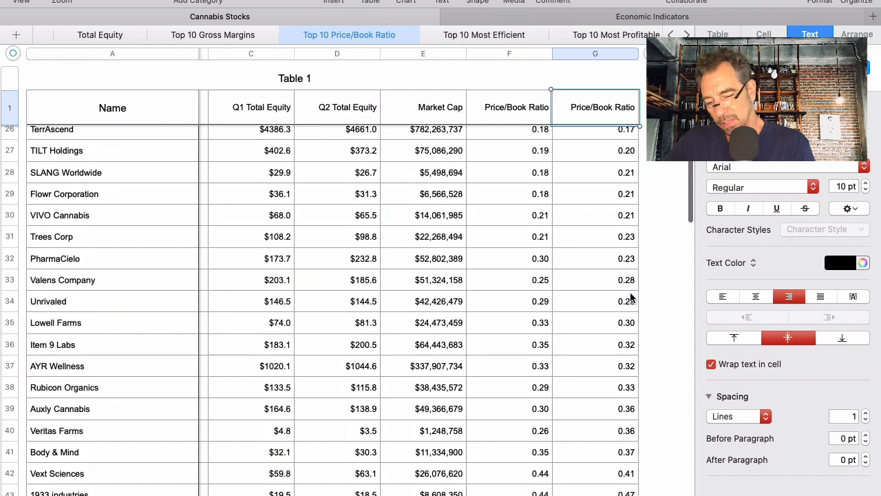
pyautogui.scroll(-3)
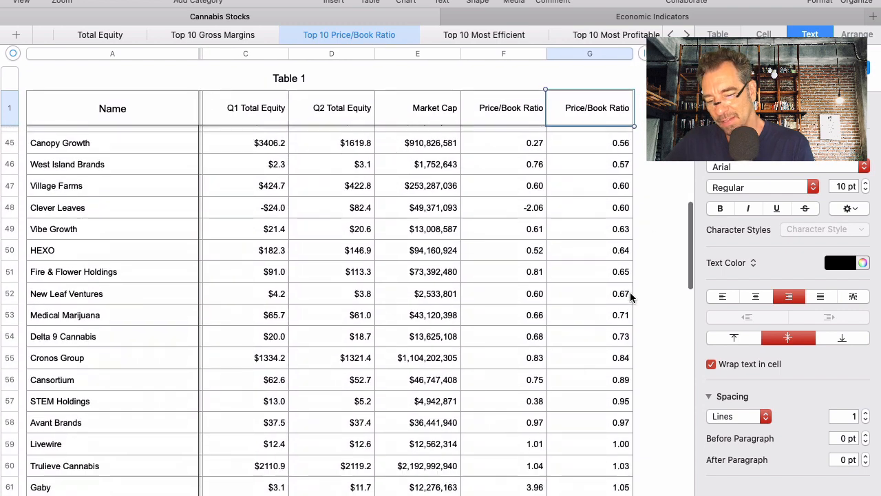
pyautogui.scroll(-3)
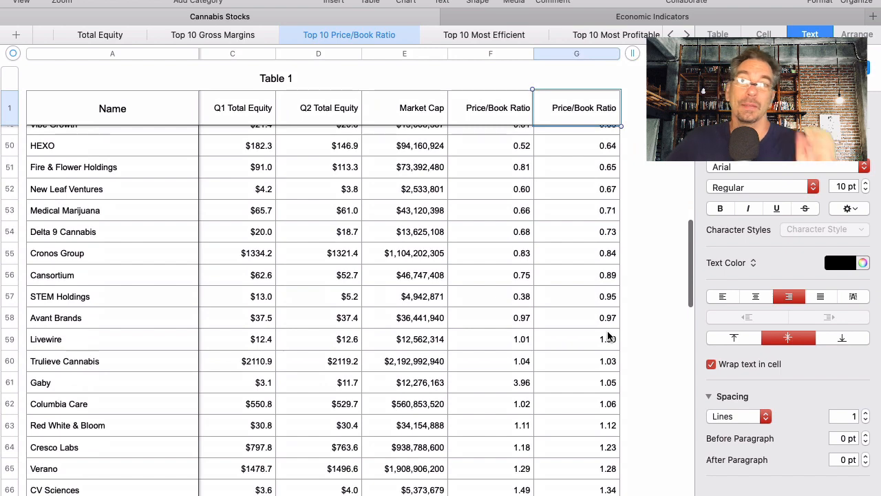